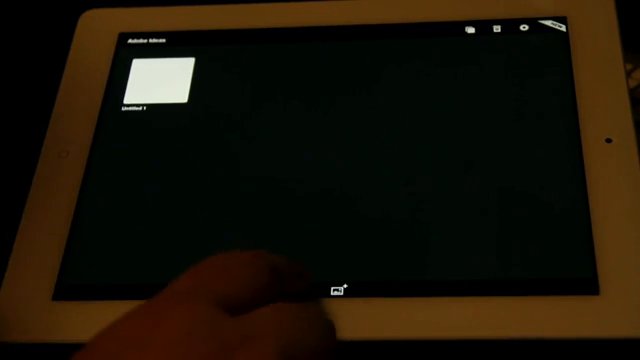
Start a new blank idea in Adobe Ideas and bring up its drawing tool palette
left_click(150, 80)
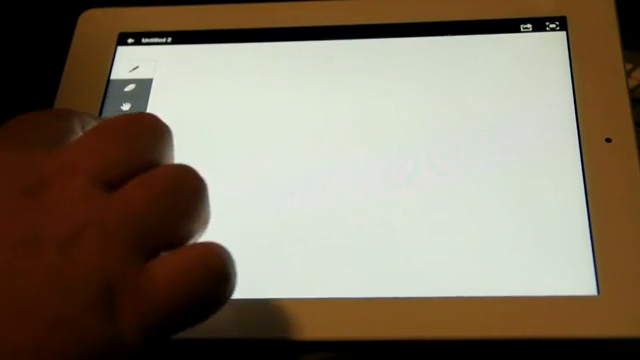
left_click(128, 72)
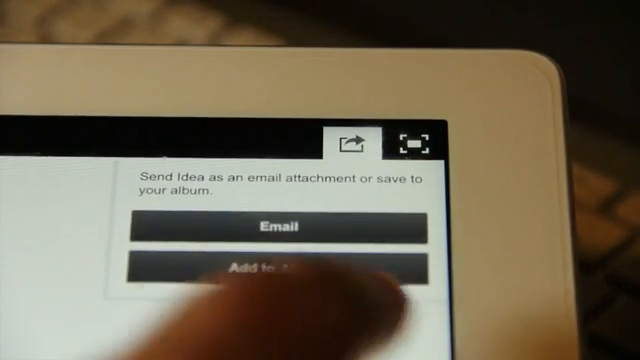
Share the finished cartoon man sketch out of Adobe Ideas via the email/album send menu
left_click(280, 224)
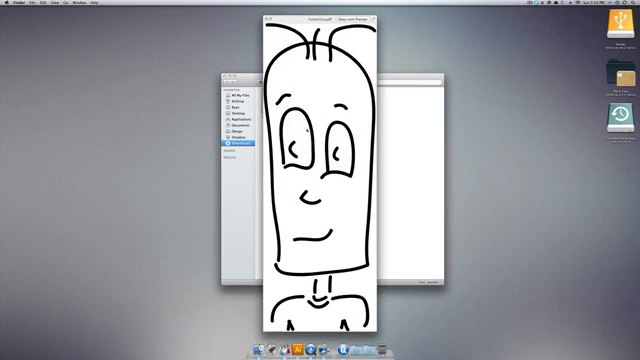
View the exported cartoon man image file in Finder on the desktop computer
left_click(272, 18)
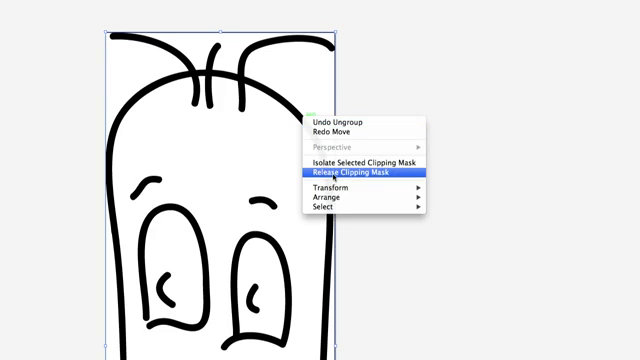
Release the clipping mask on the placed sketch and trim away the neck and shoulder lines
left_click(356, 176)
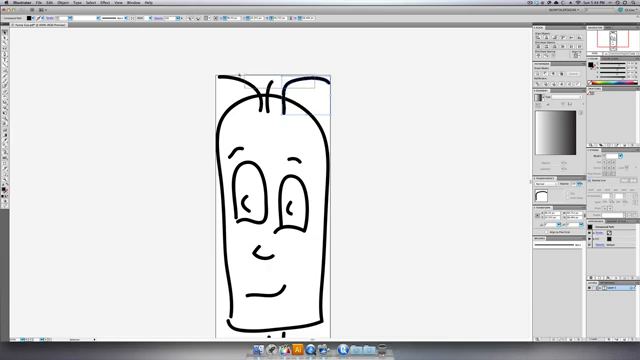
left_click_drag(270, 90, 250, 64)
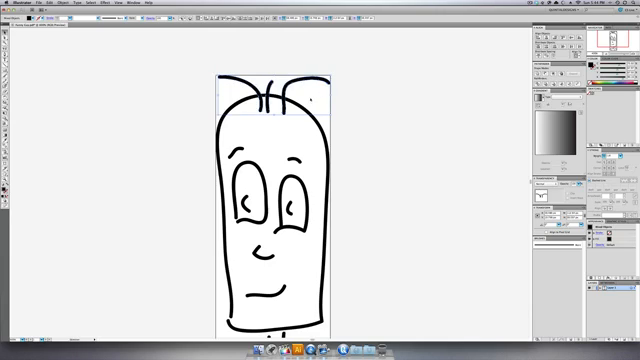
scroll("down", 3)
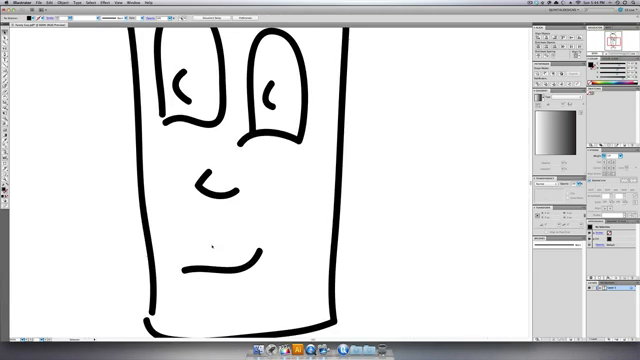
scroll("down", 3)
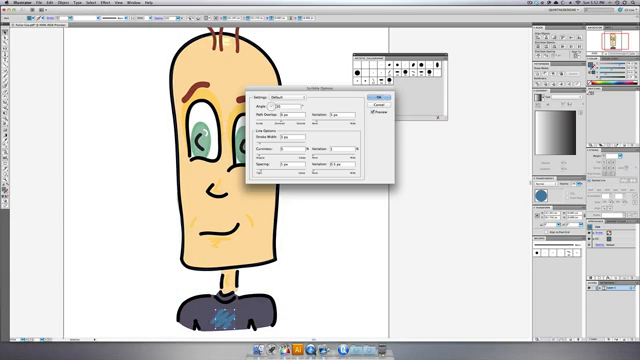
Confirm the calligraphic brush's angle, roundness and size in Calligraphic Brush Options
left_click(380, 98)
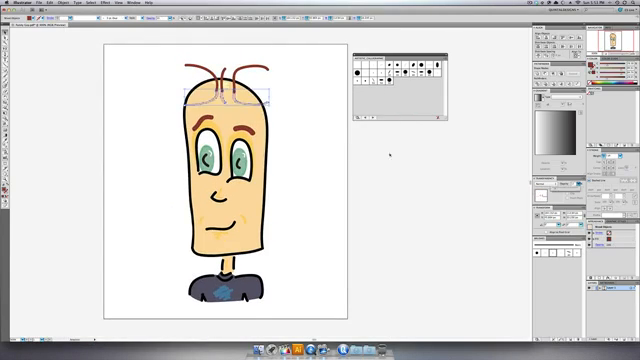